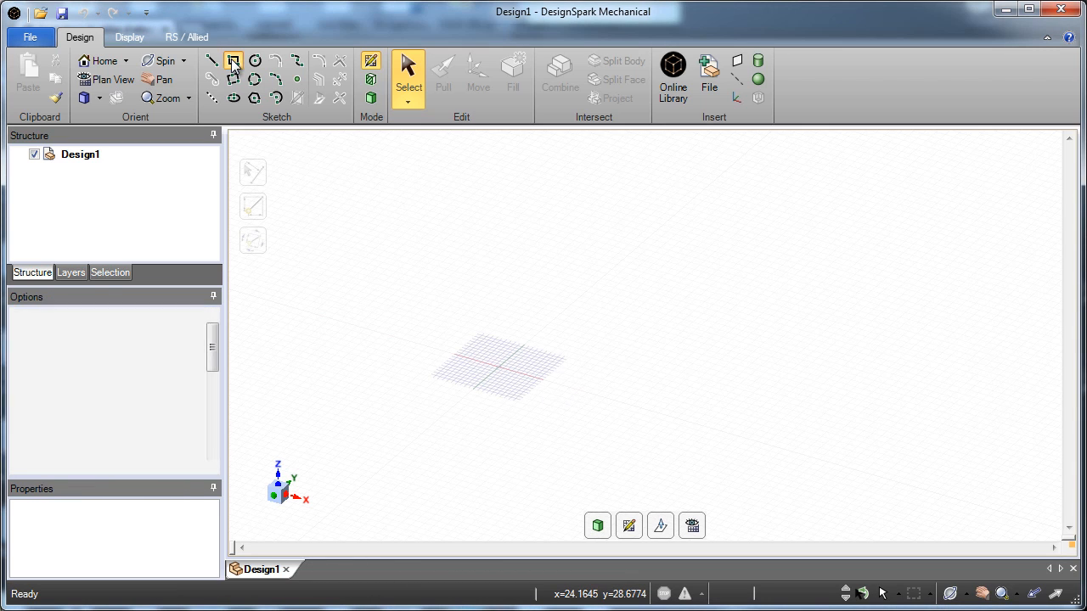
Sketch a 400 mm by 200 mm rectangle on the grid with the Rectangle tool.
left_click(233, 60)
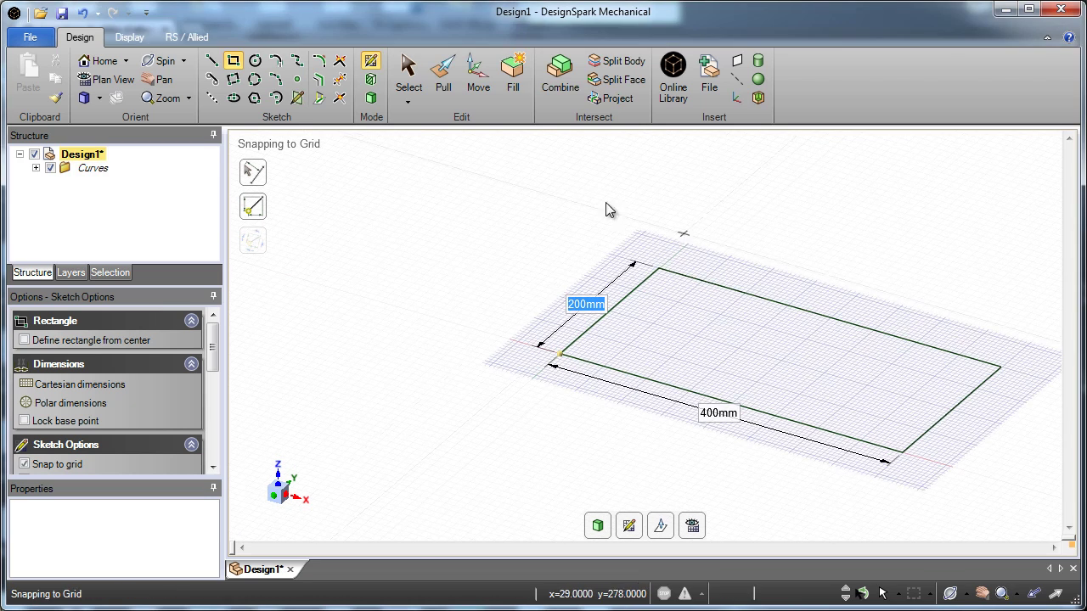
left_click(442, 75)
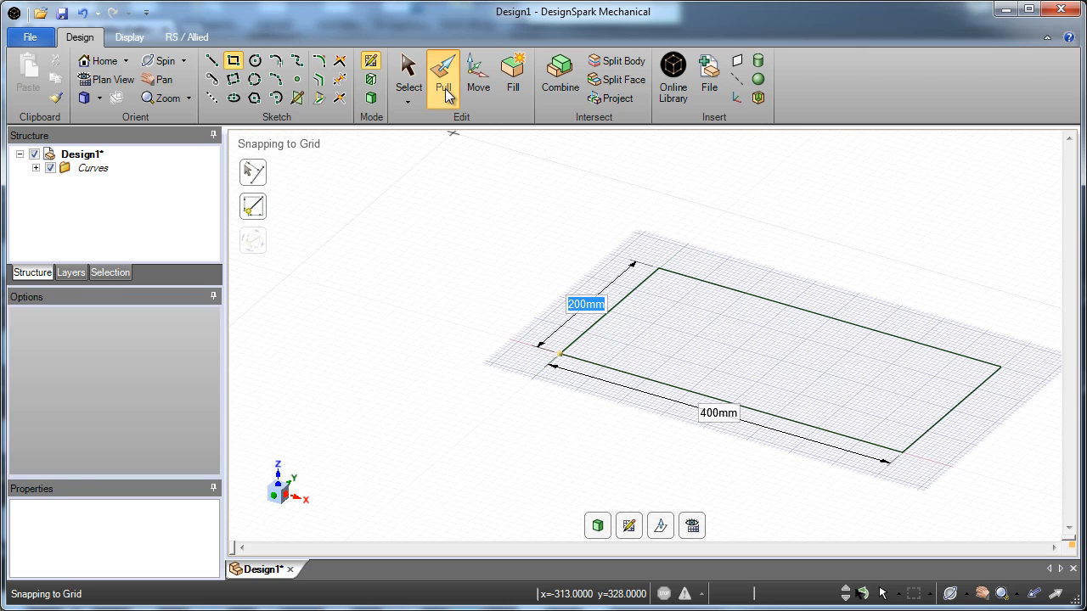
Pull the rectangle into a solid, shell it open at the front, and orbit the view.
left_click(443, 75)
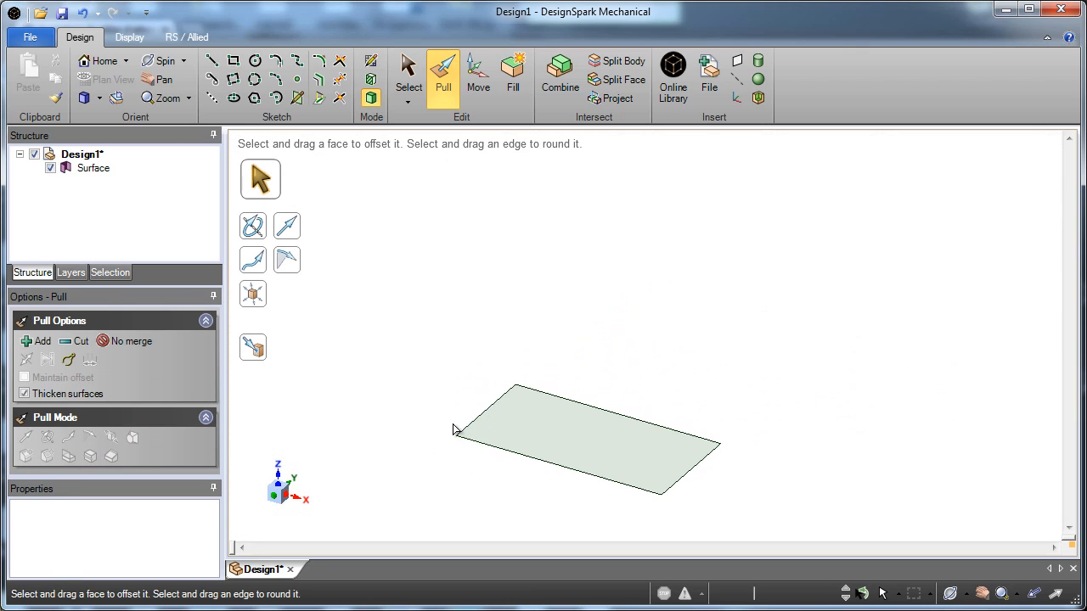
left_click(586, 442)
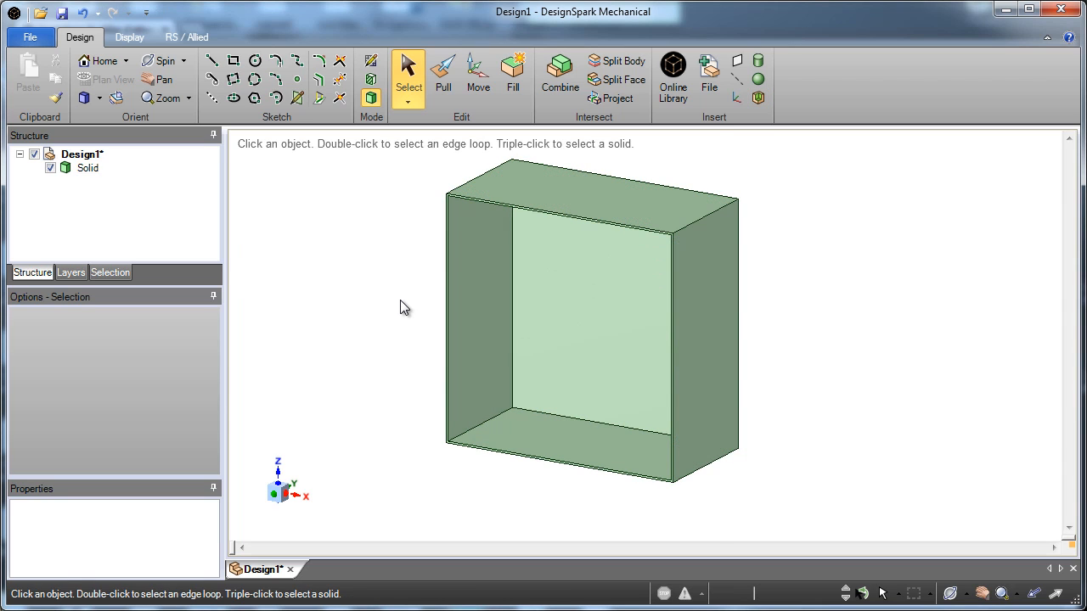
left_click_drag(404, 307, 435, 280)
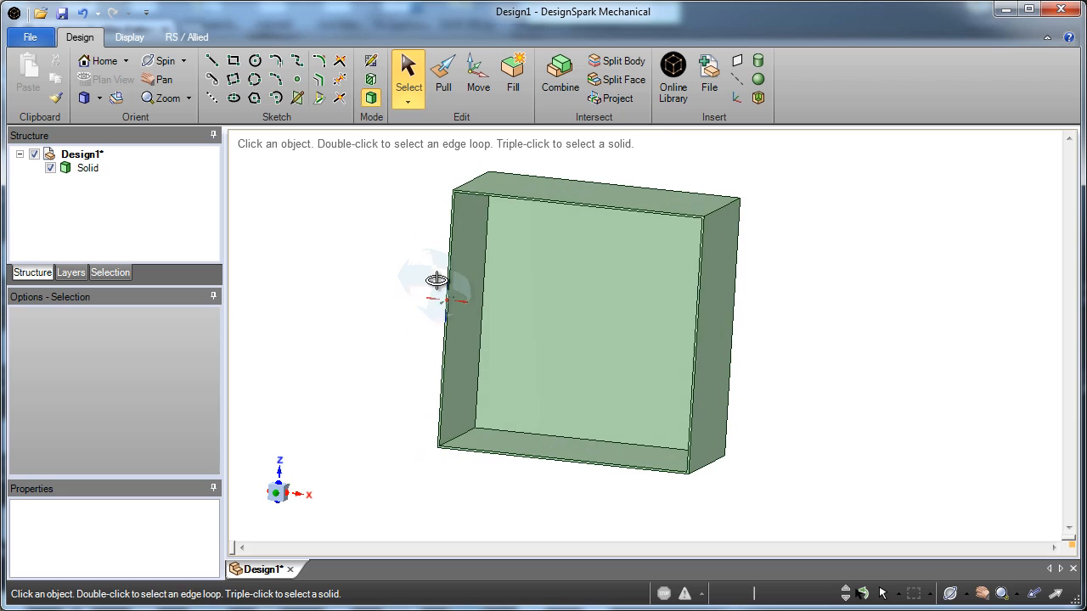
left_click(547, 221)
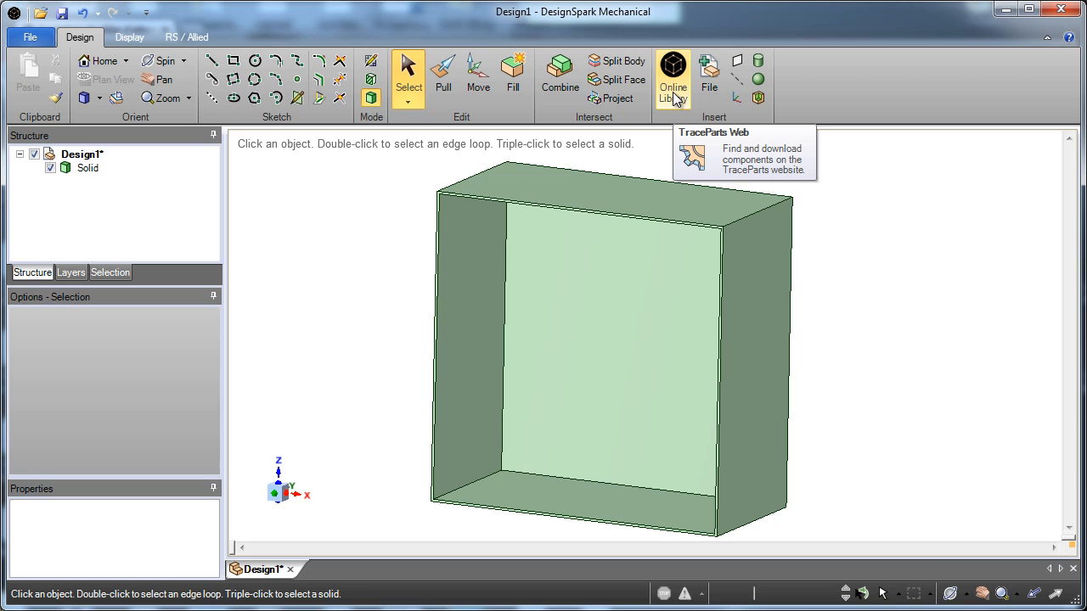
Search the online library for '3 pole NO coil contactor' and scroll through the results.
left_click(673, 75)
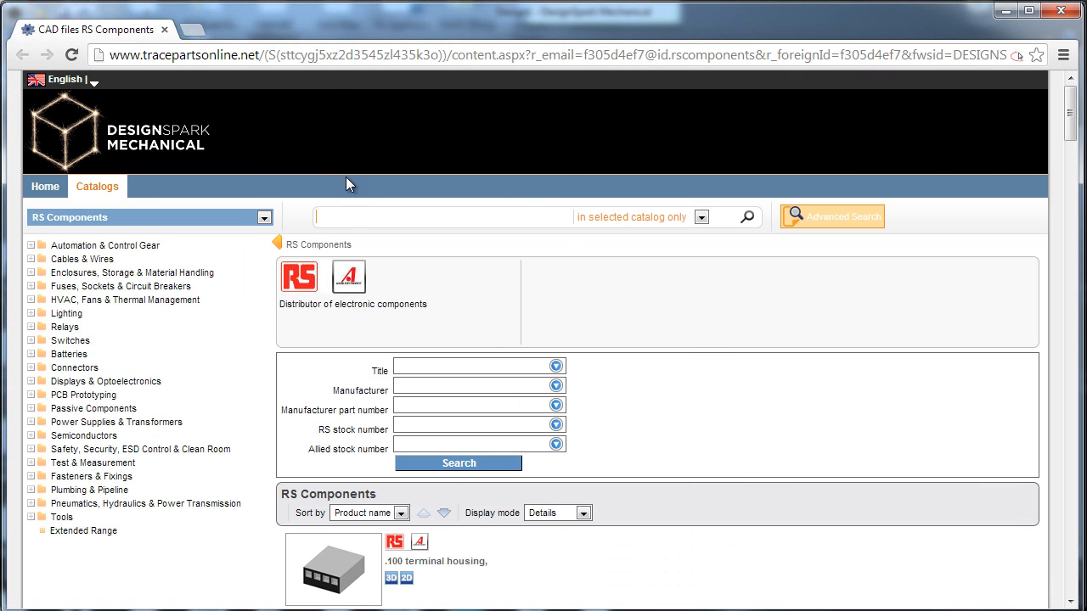
type("3")
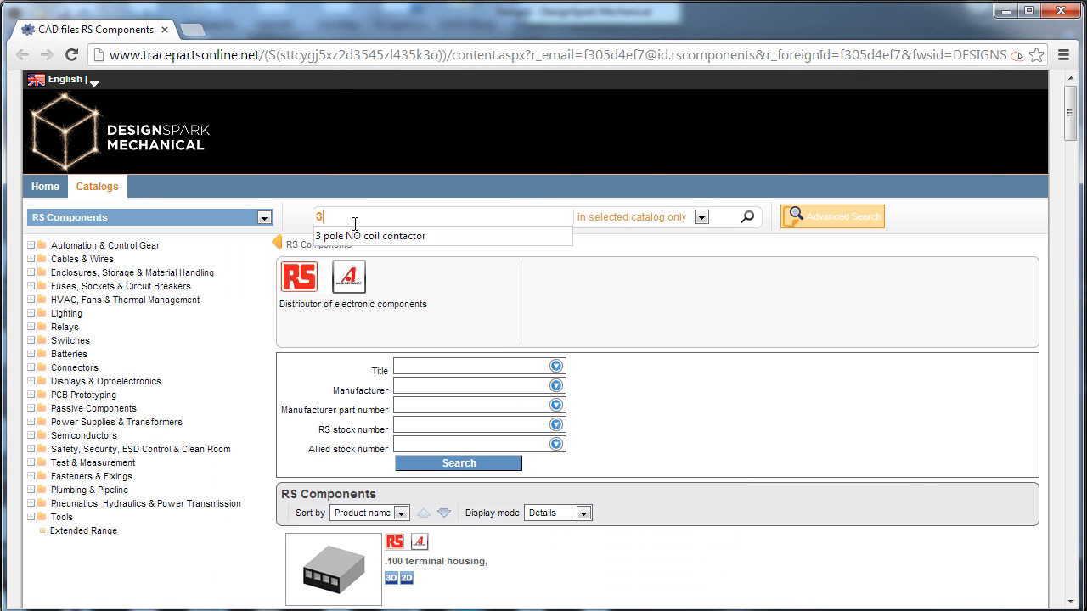
left_click(371, 236)
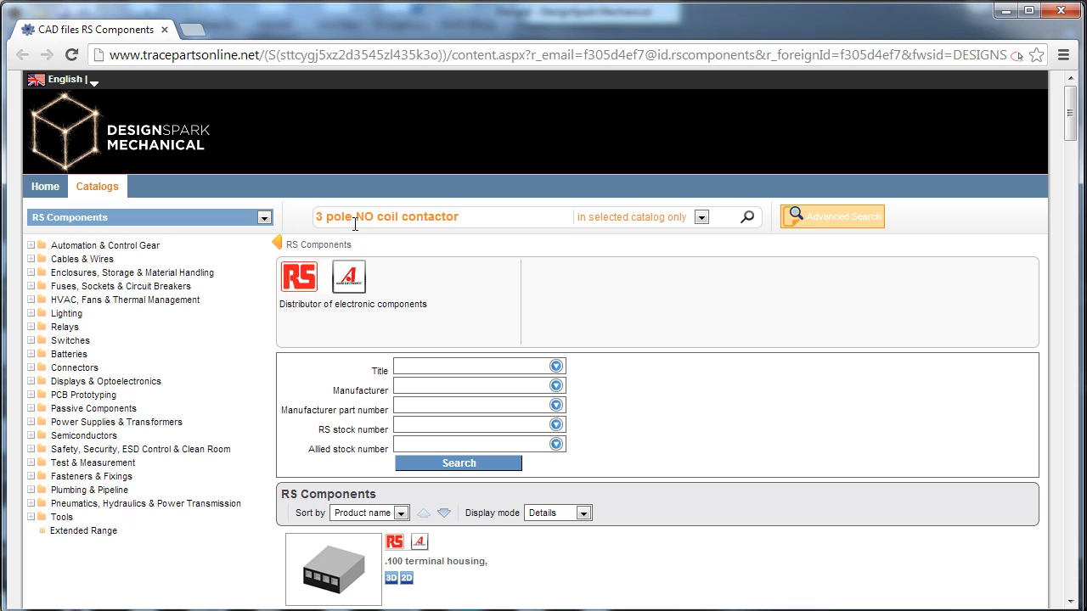
left_click(746, 217)
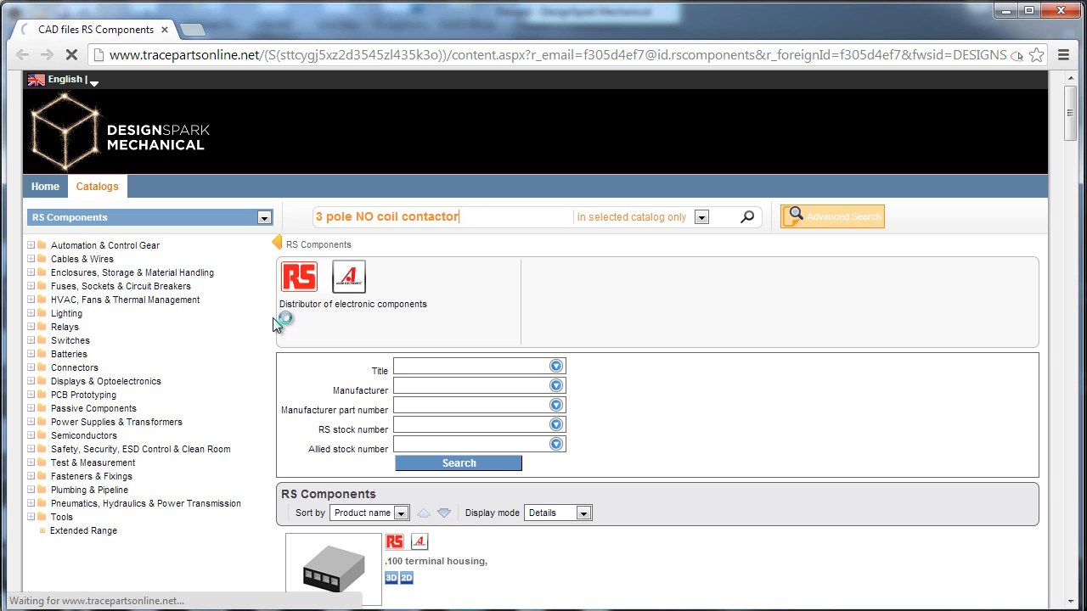
scroll("down", 3)
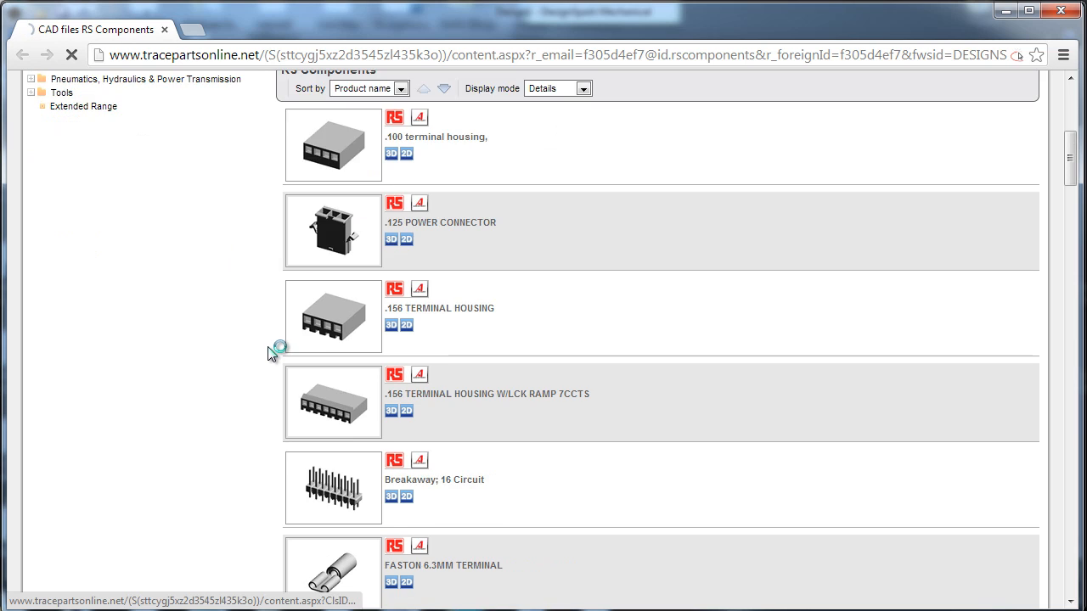
scroll("down", 3)
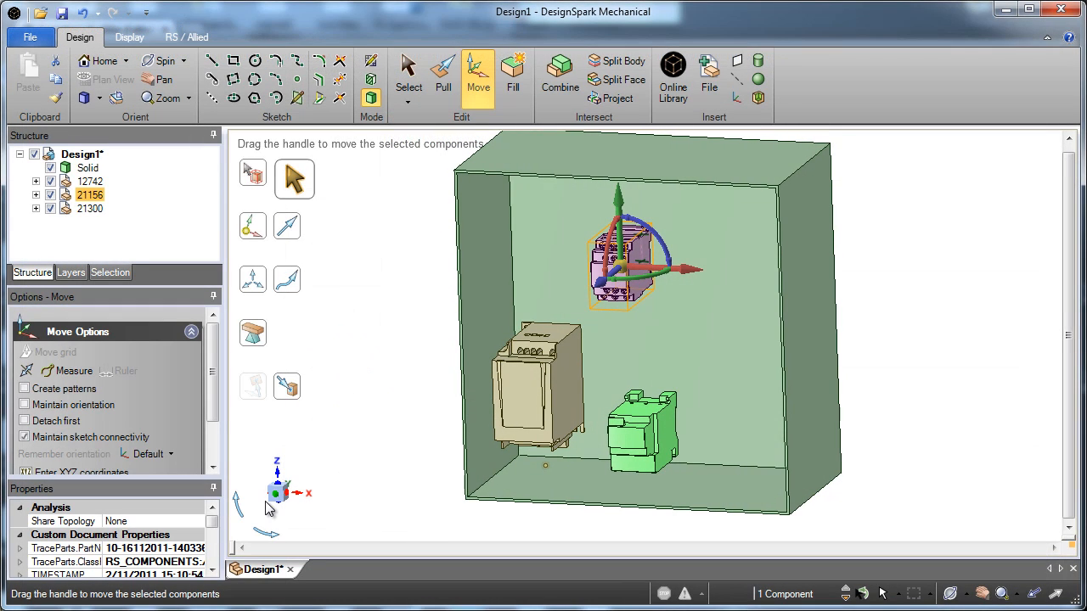
In front view, copy the green and beige components into pairs inside the cabinet.
left_click(293, 232)
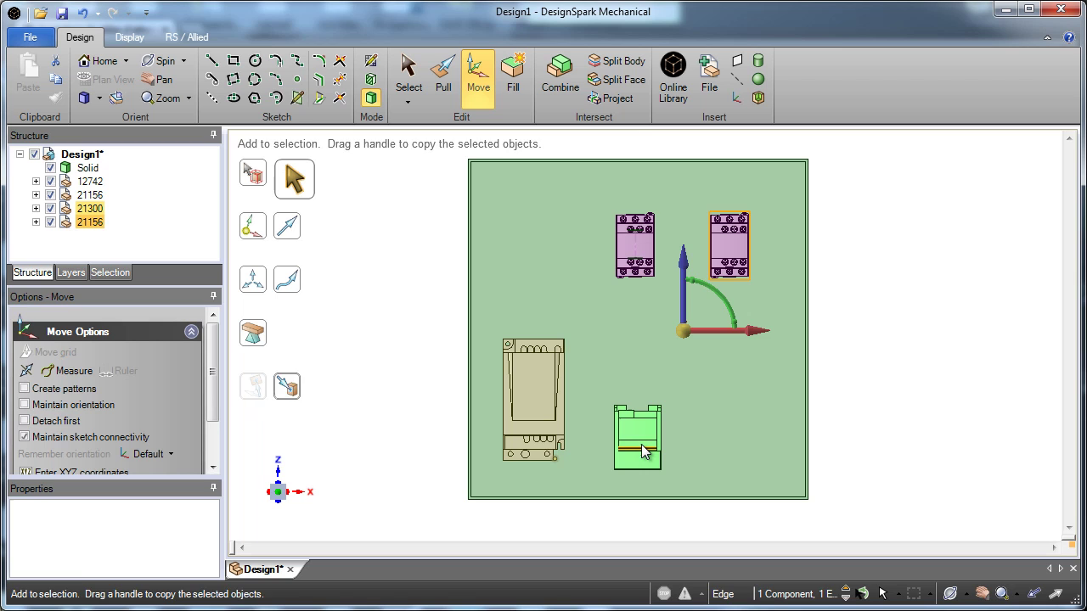
left_click(638, 438)
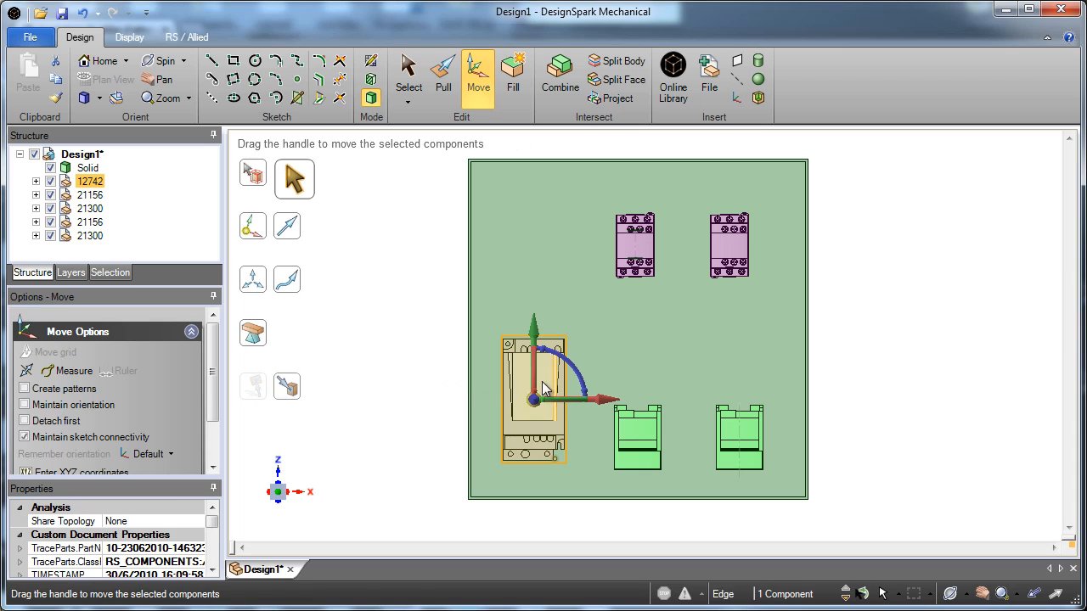
left_click_drag(533, 399, 534, 276)
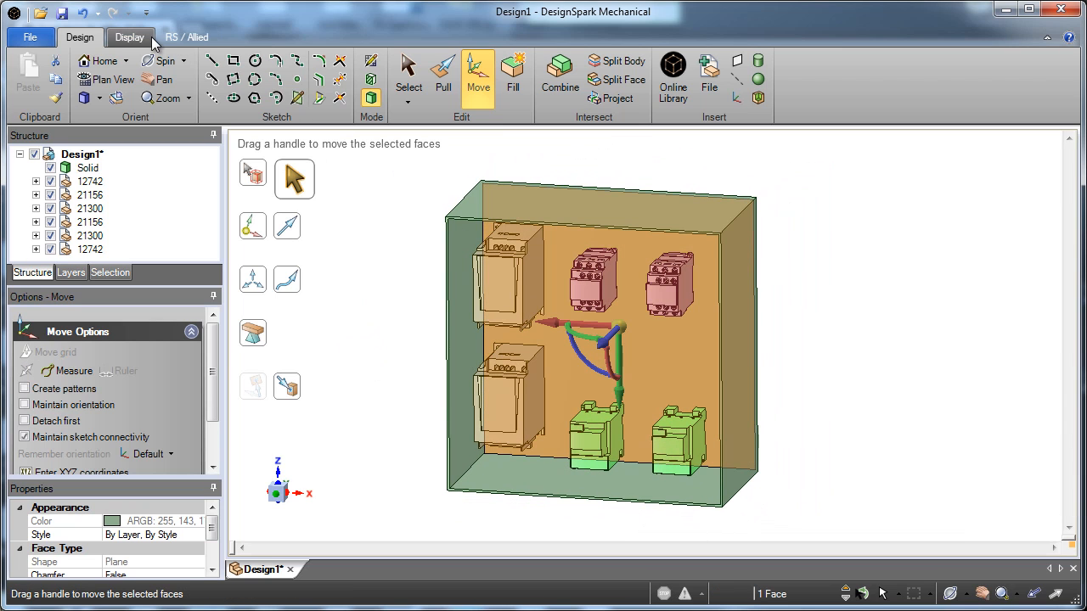
Add 400 mm width and height dimensions, then select two cabinet faces with Pull.
left_click(187, 36)
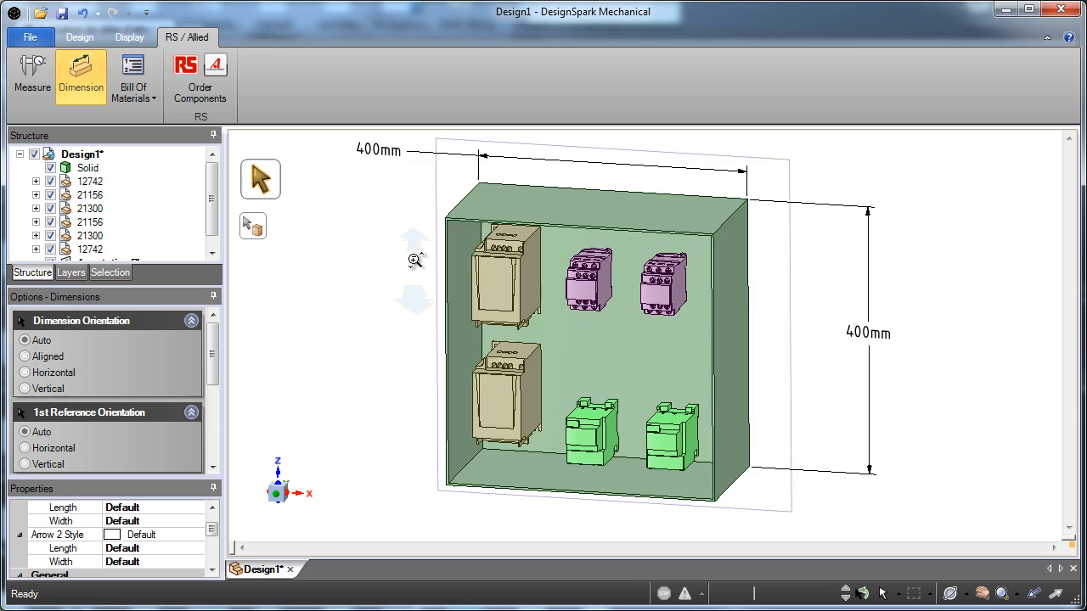
left_click(79, 37)
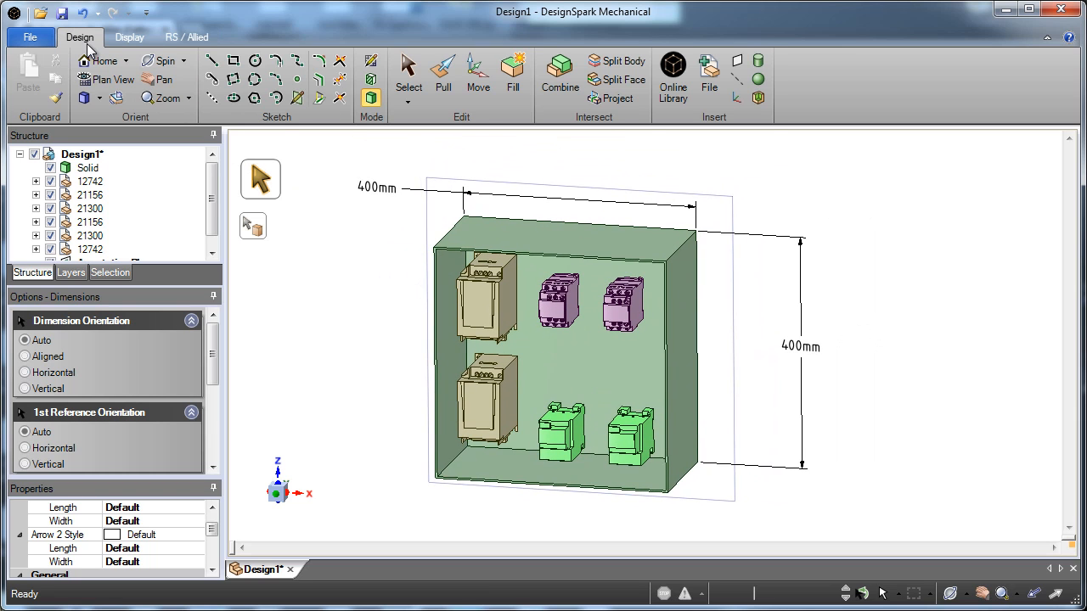
left_click(443, 75)
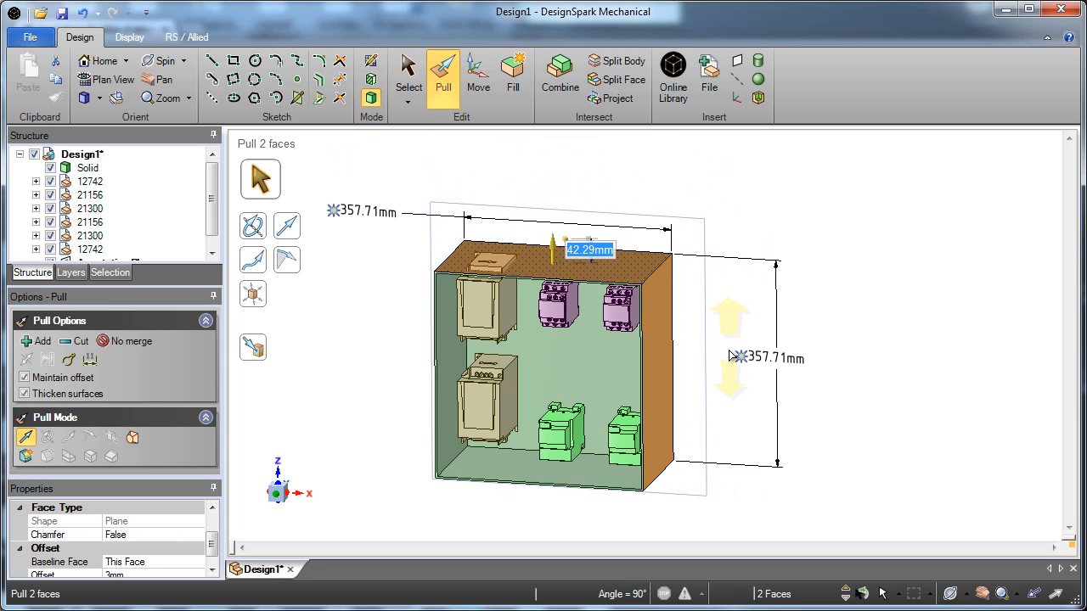
Rearrange components on the 300 mm plate, placing the green units along the top.
left_click(739, 357)
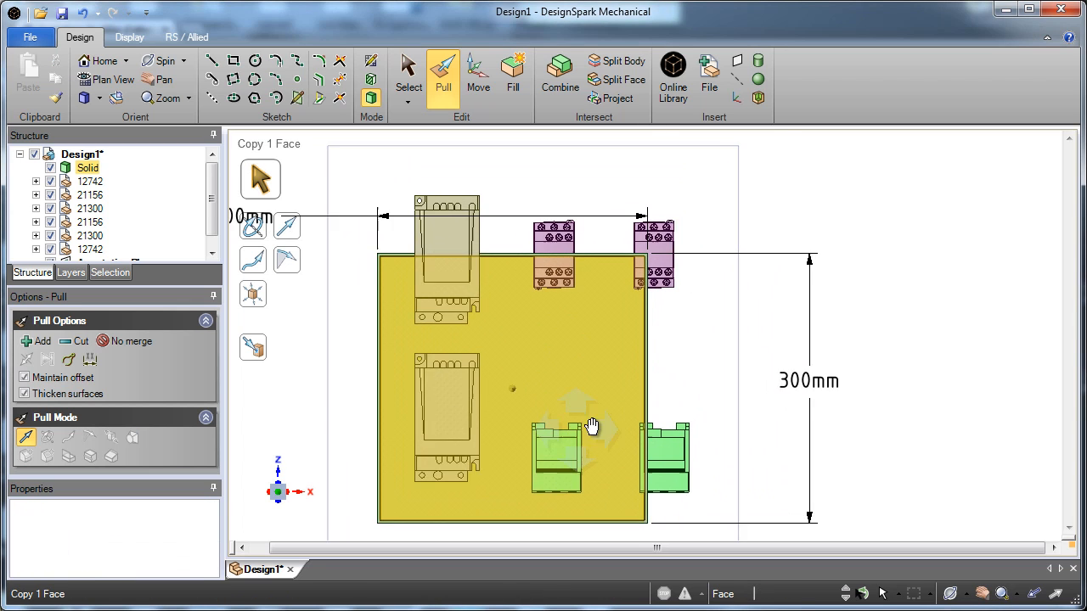
left_click(477, 73)
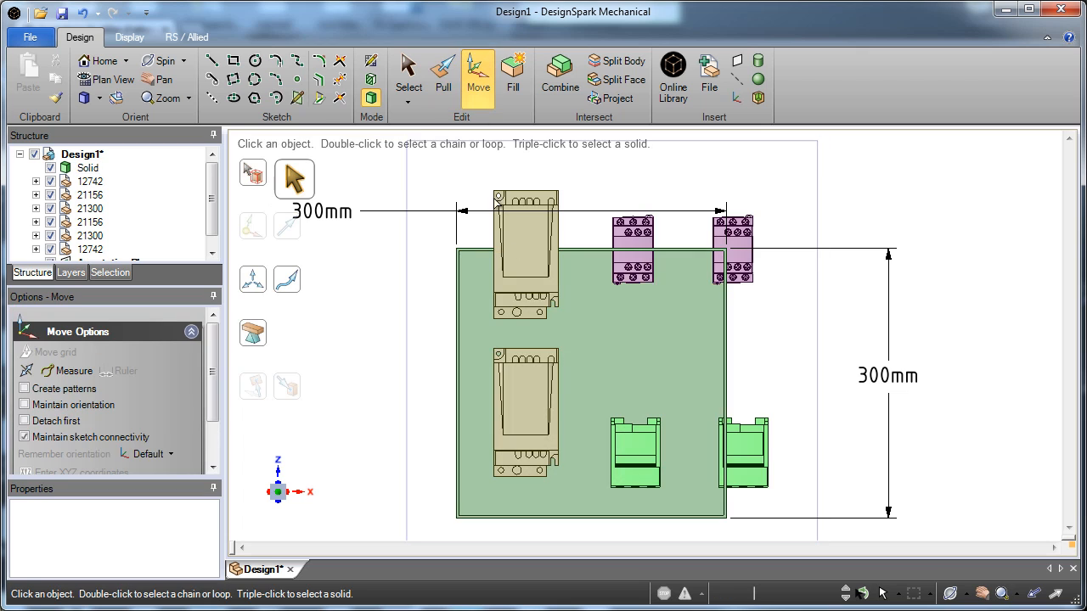
left_click(525, 255)
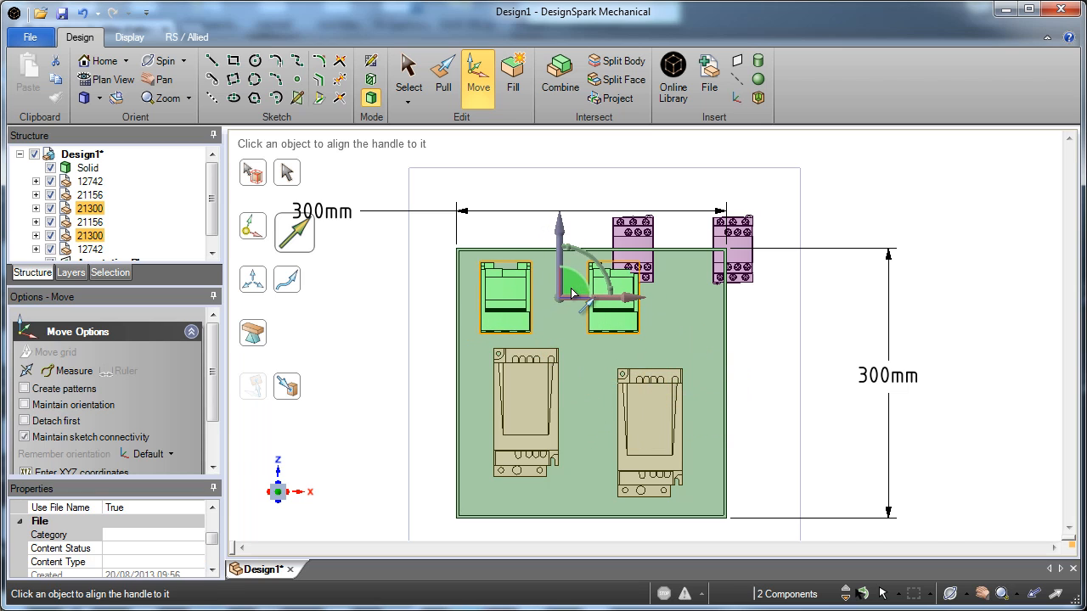
left_click(605, 298)
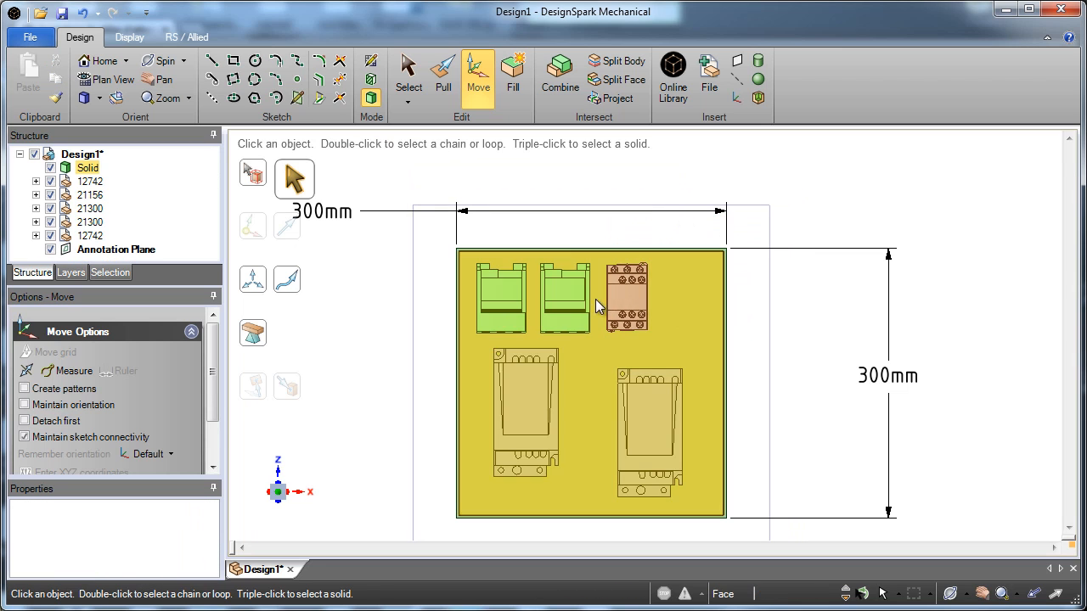
Sketch the DIN rail profile with lines, pull it solid, and start Insert > File.
left_click(626, 297)
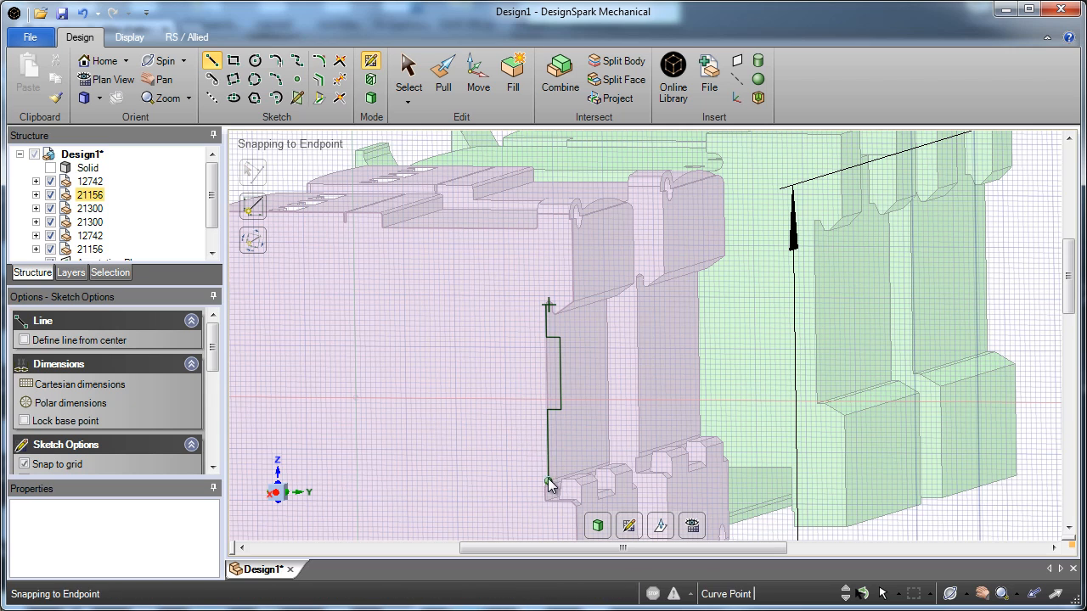
left_click(442, 74)
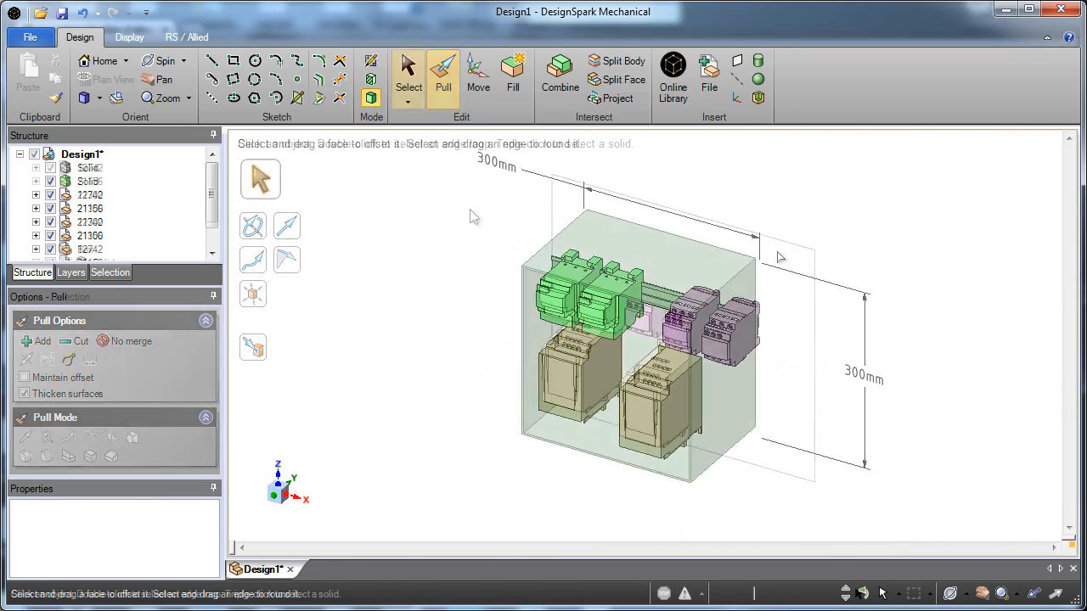
left_click(409, 75)
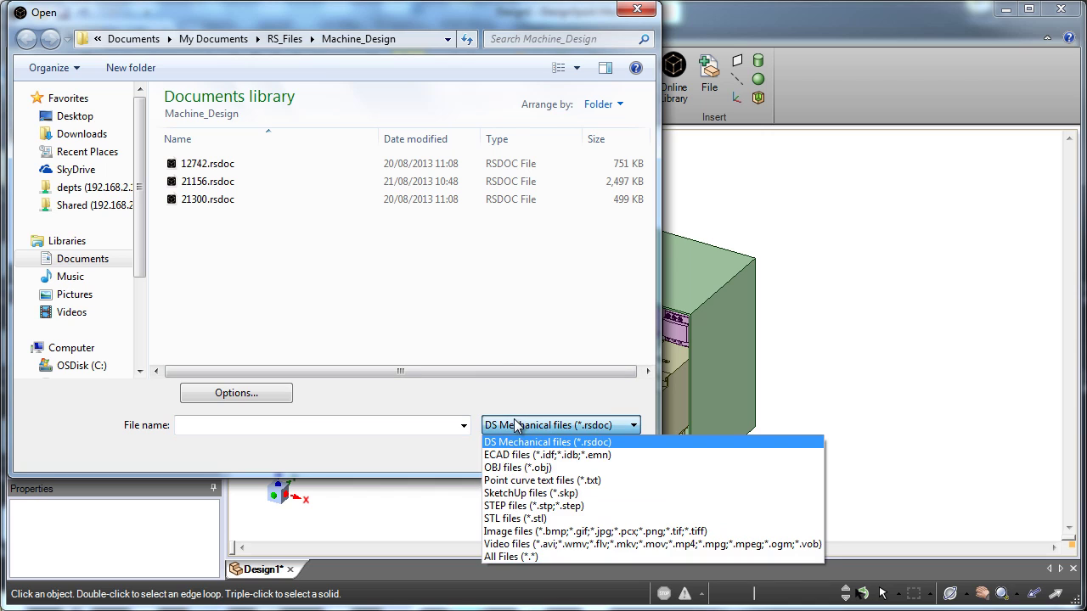
mouse_move(518, 494)
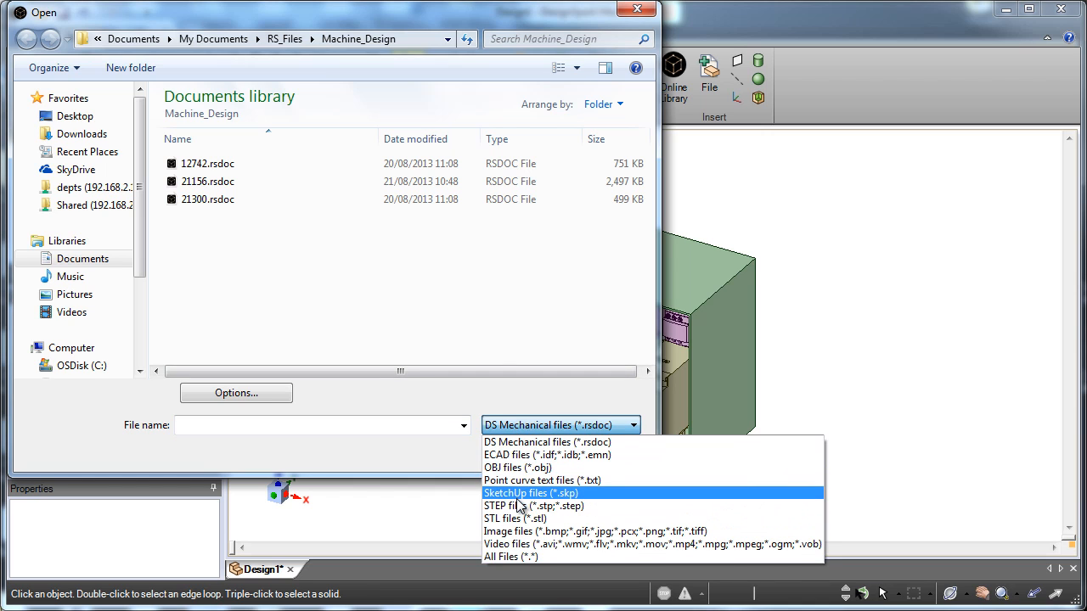
Open machine_design.skp as a SketchUp file and move the cabinet onto the lathe model.
left_click(531, 493)
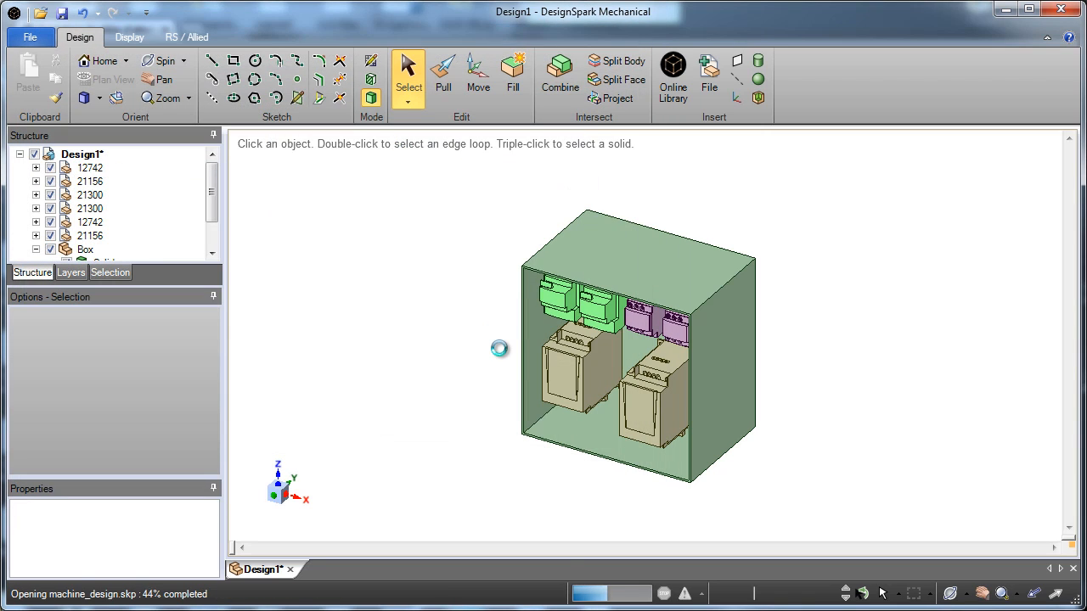
mouse_move(729, 390)
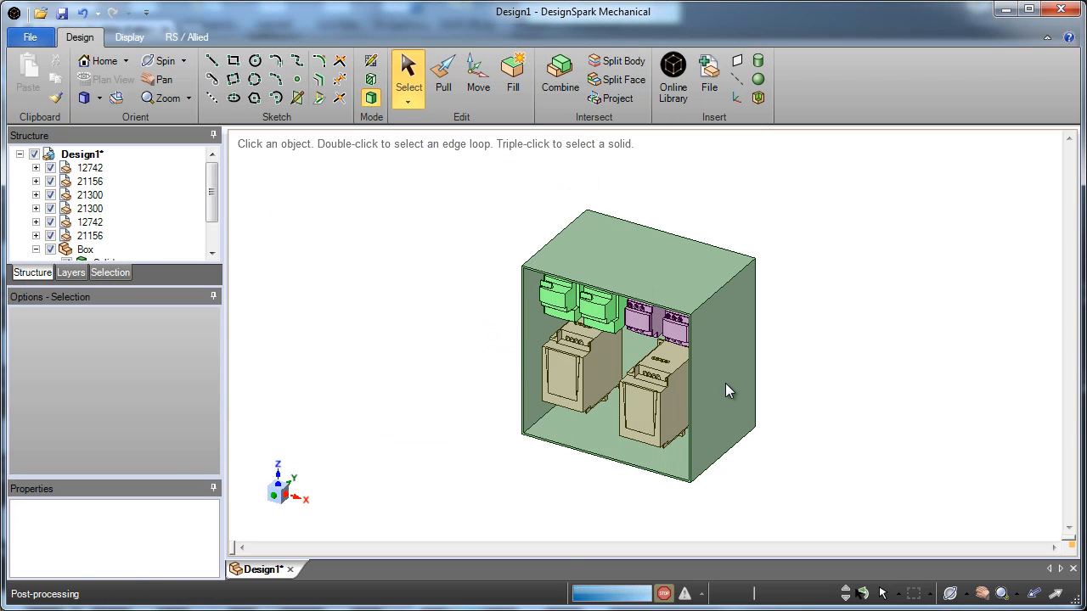
left_click(477, 72)
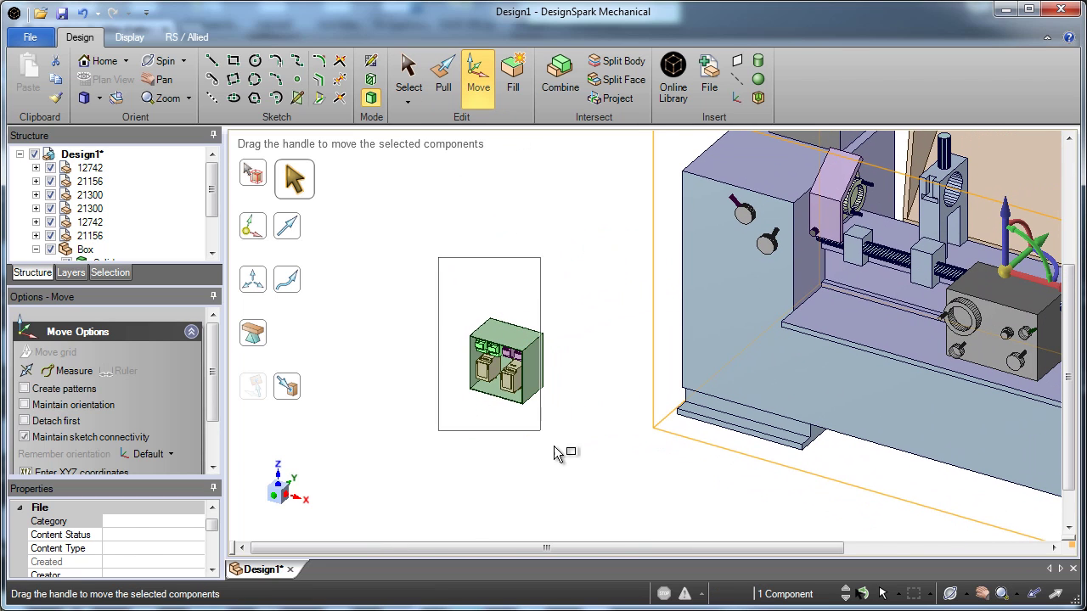
left_click(497, 348)
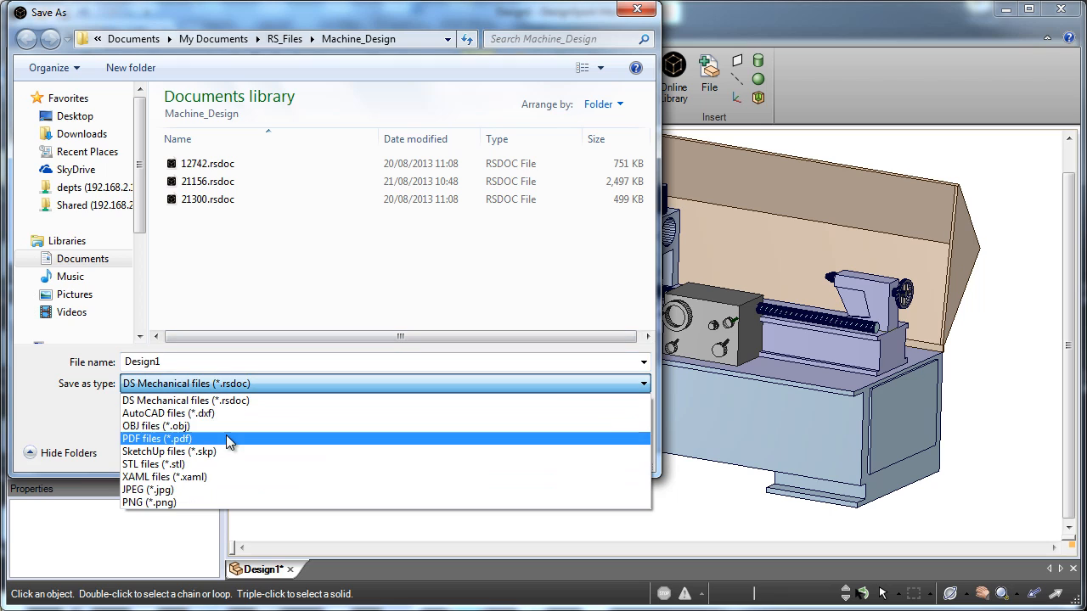
Leave the save-as dialog and order components from RS via the RS / Allied tab.
left_click(157, 438)
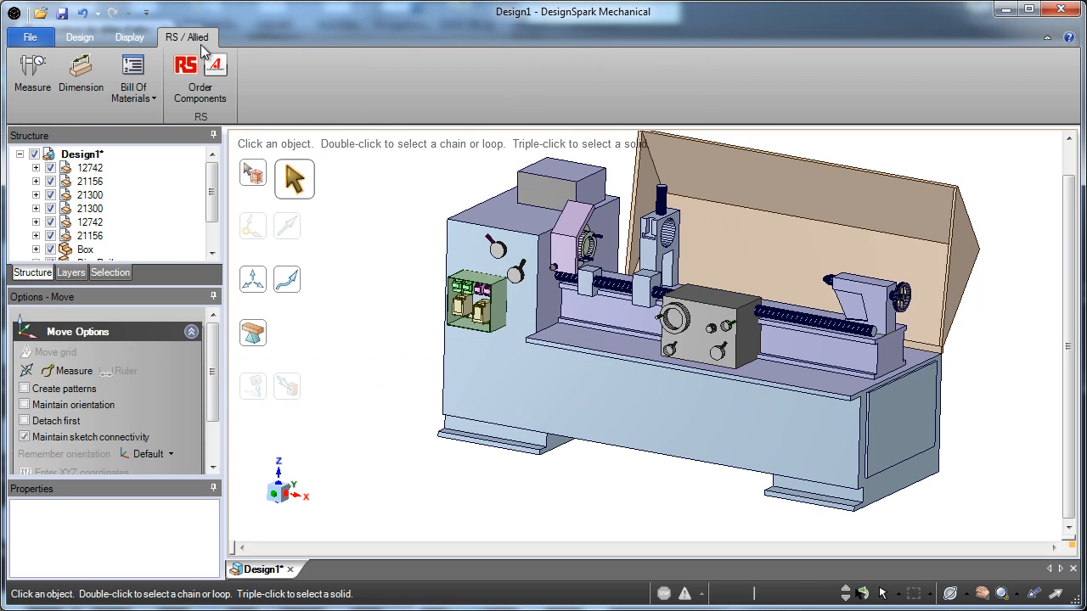
left_click(192, 332)
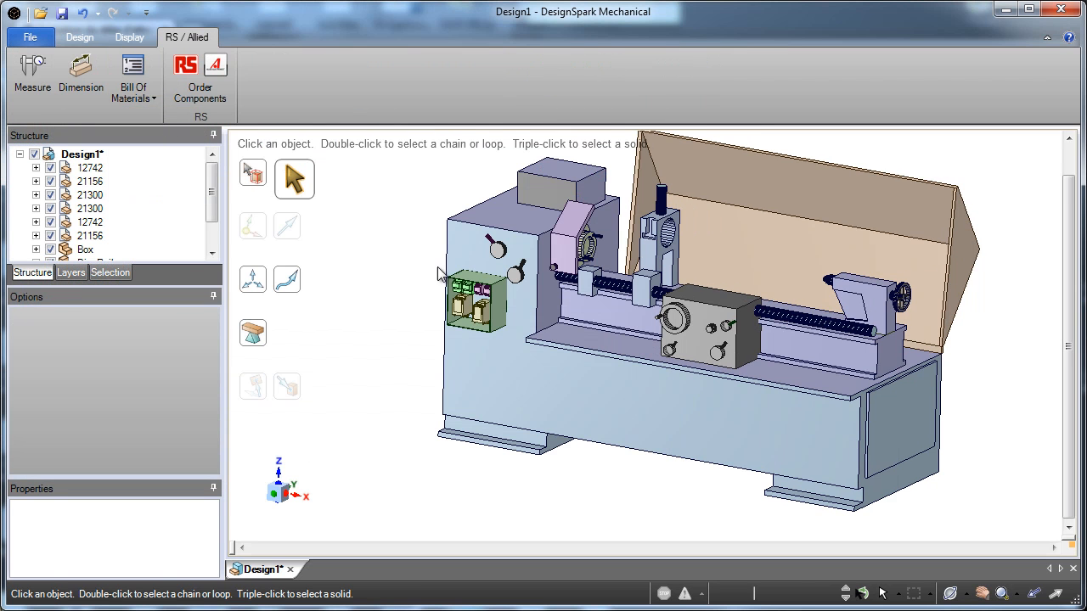
left_click(133, 75)
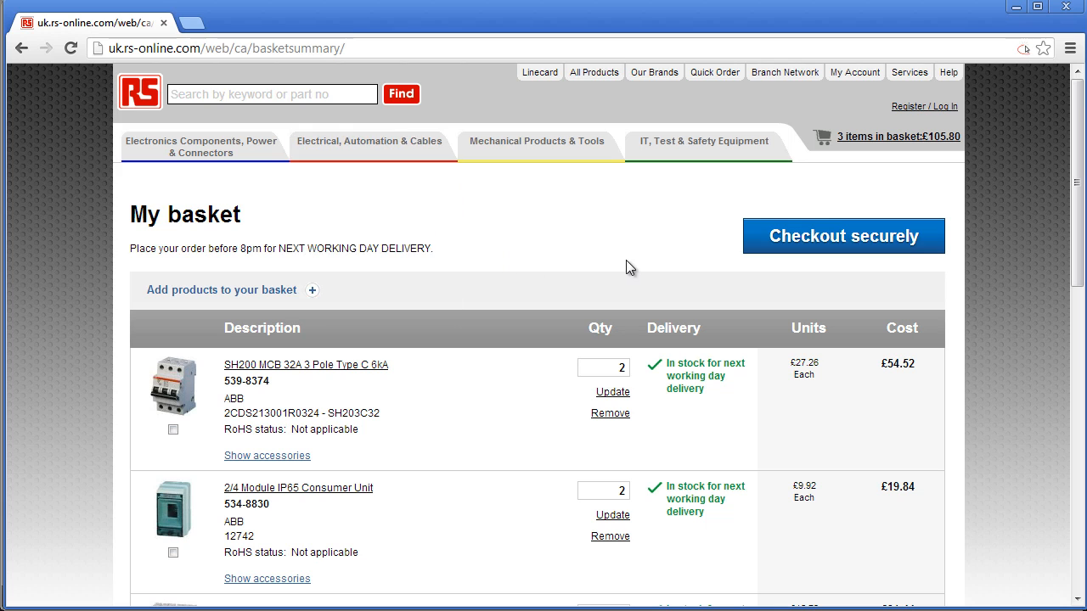
Scroll the RS basket to check items, free next-day delivery and the £126.96 total.
scroll("down", 3)
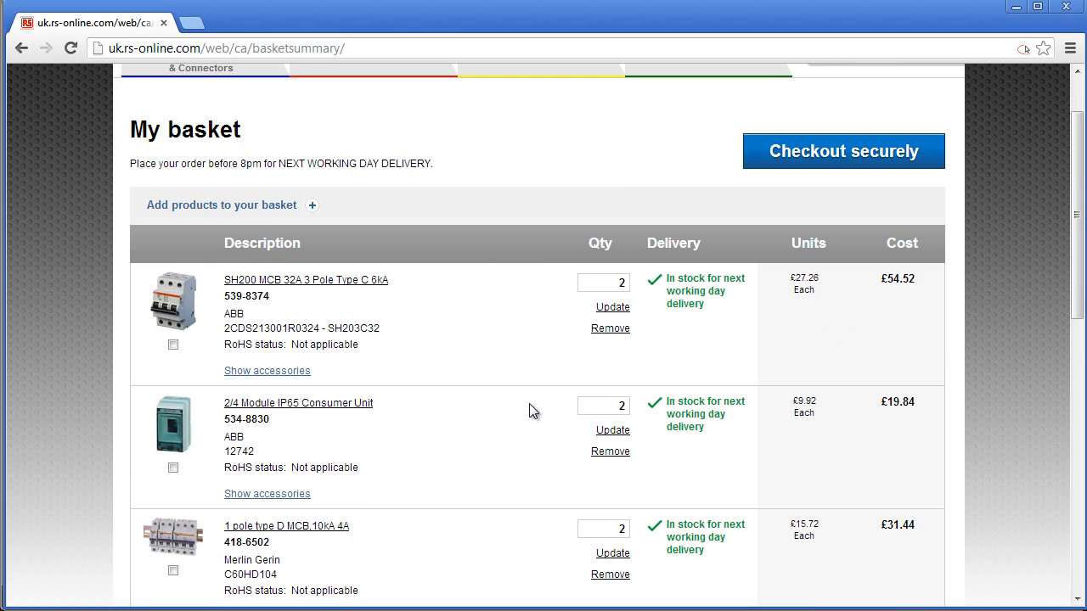
scroll("down", 3)
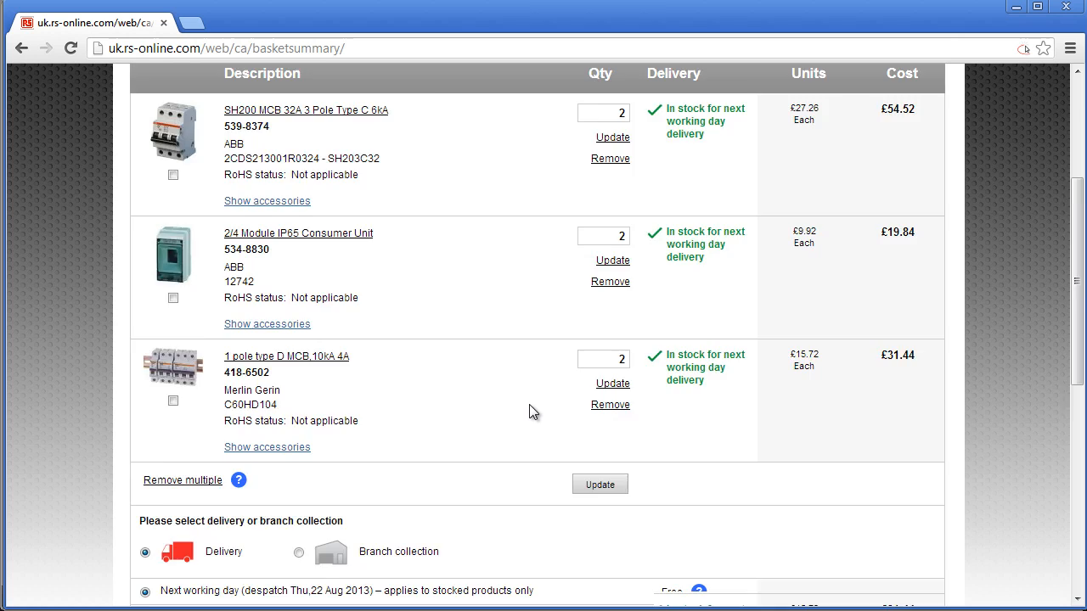
scroll("down", 3)
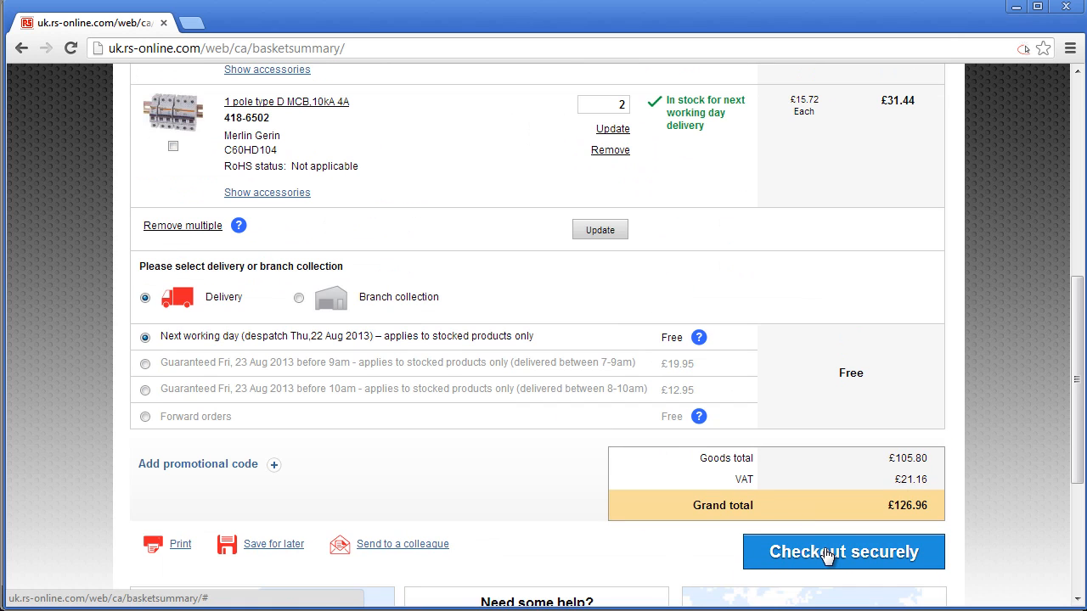